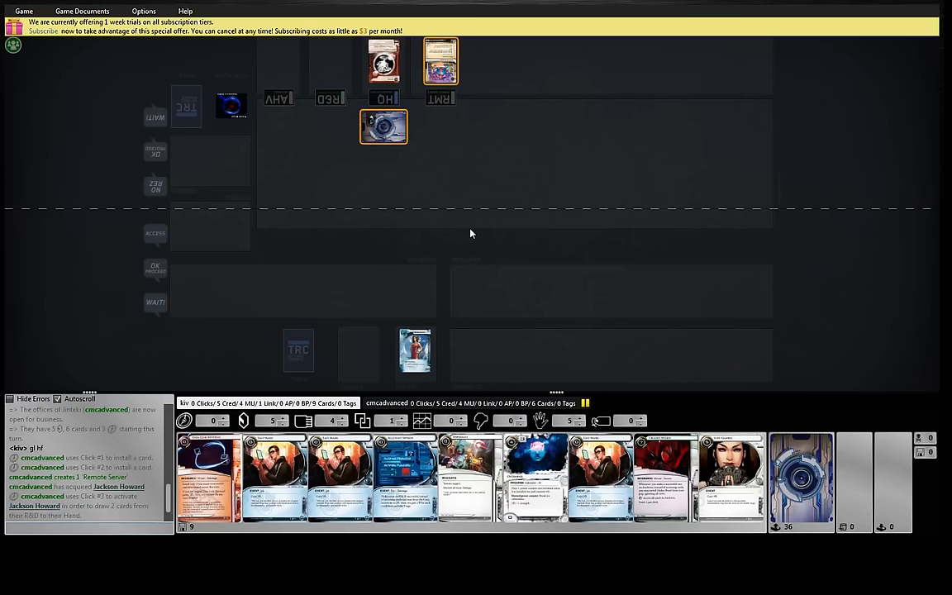
mouse_move(431, 204)
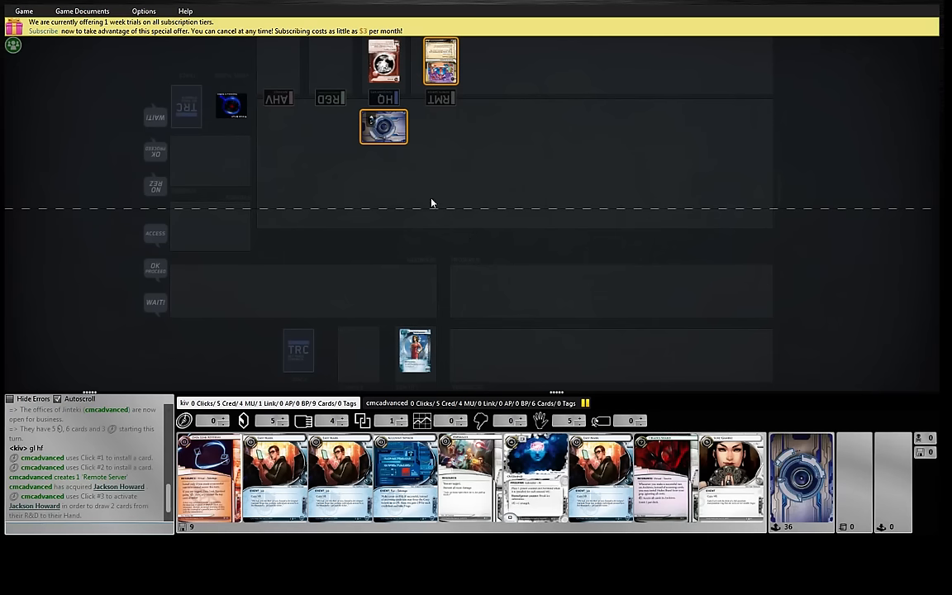
mouse_move(413, 131)
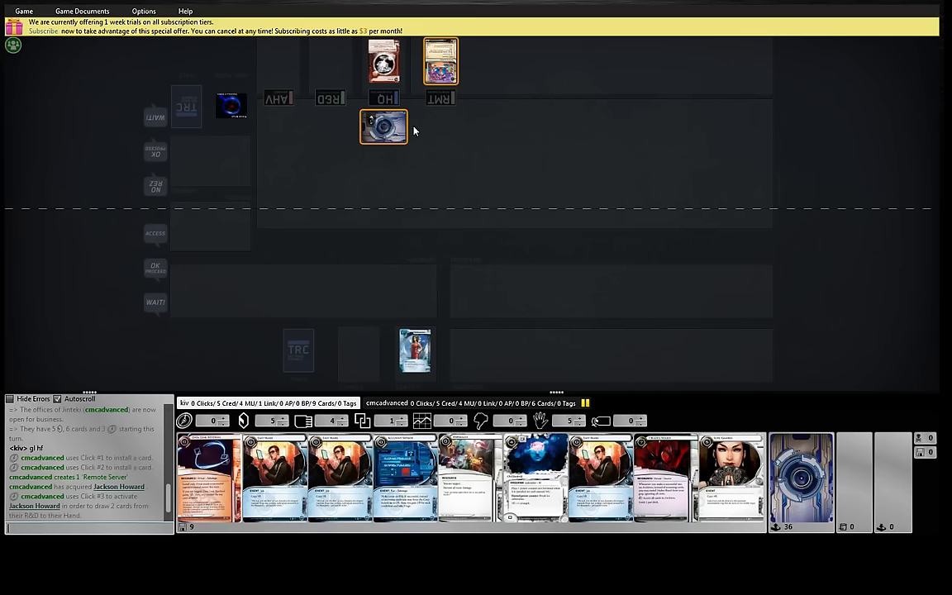
mouse_move(382, 126)
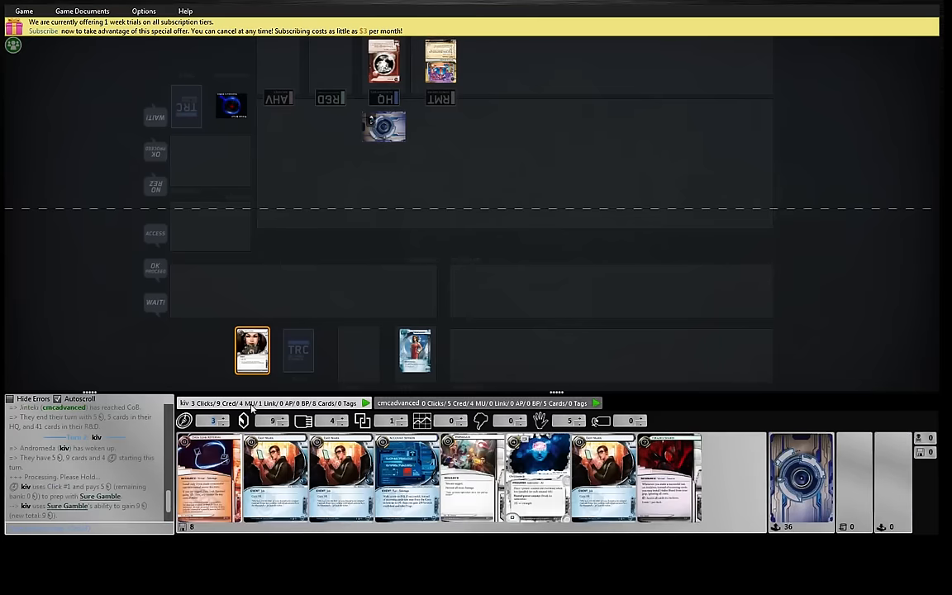
mouse_move(257, 421)
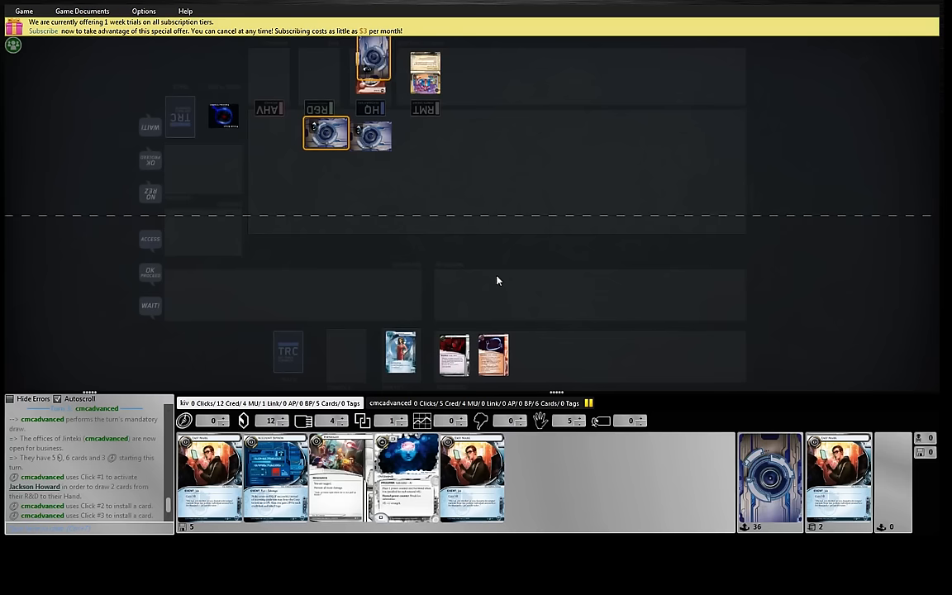
mouse_move(420, 270)
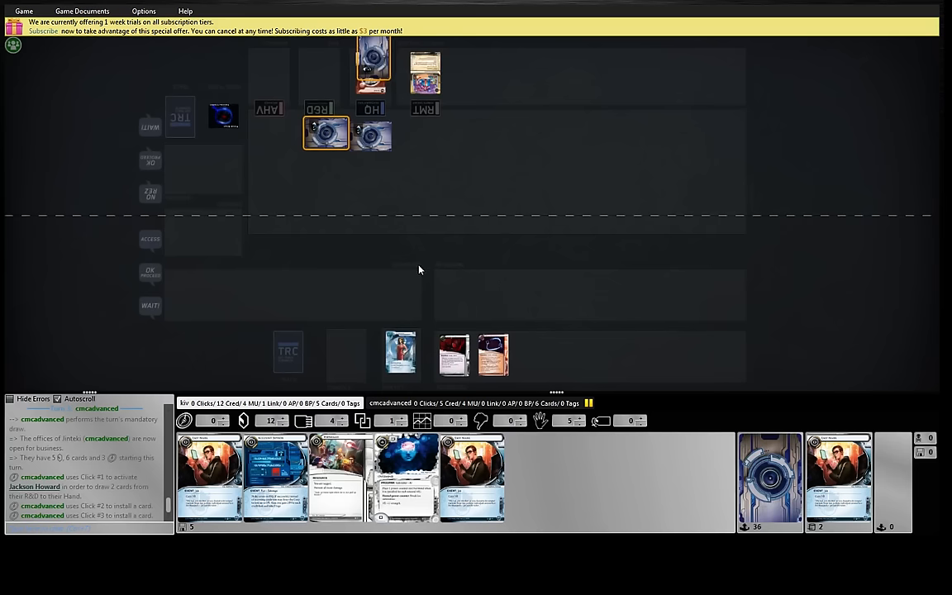
mouse_move(435, 248)
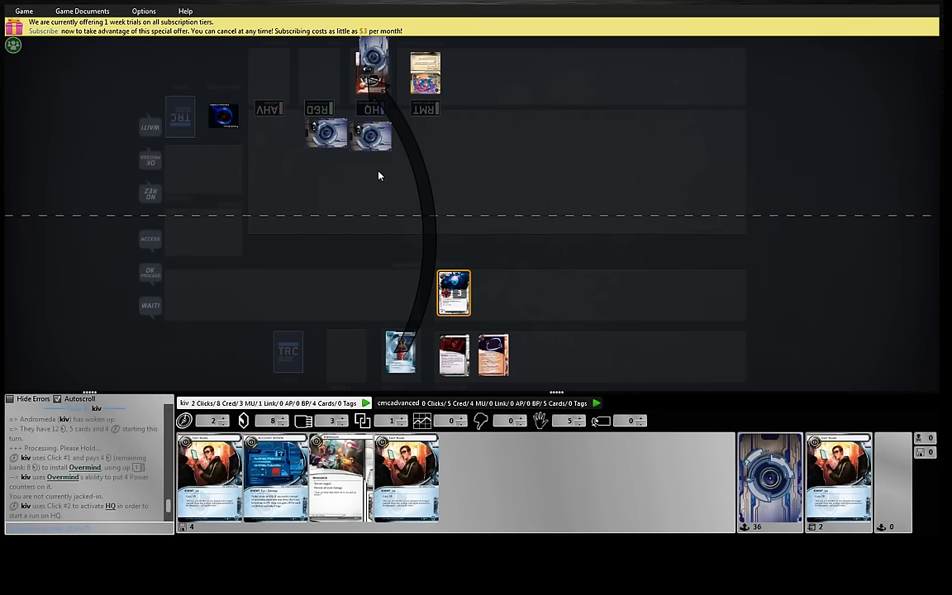
Step: Target Quicksand on HQ and pick Overmind's break-subroutine ability
left_click(371, 134)
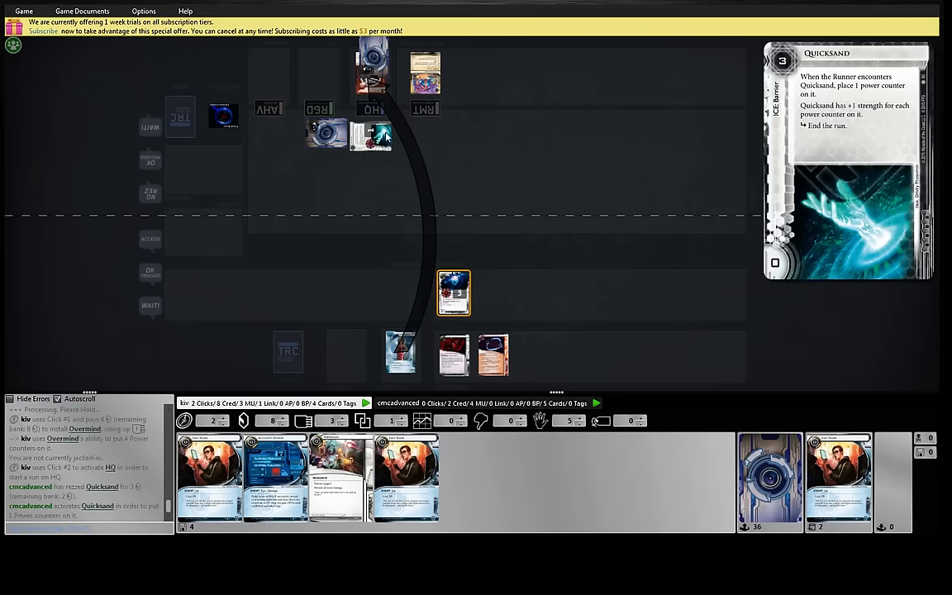
left_click(370, 137)
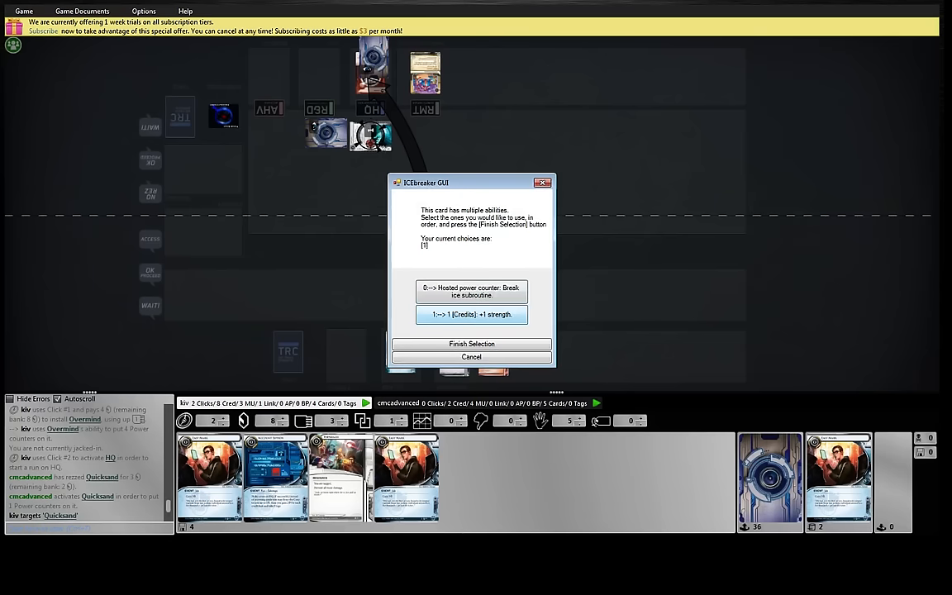
left_click(471, 344)
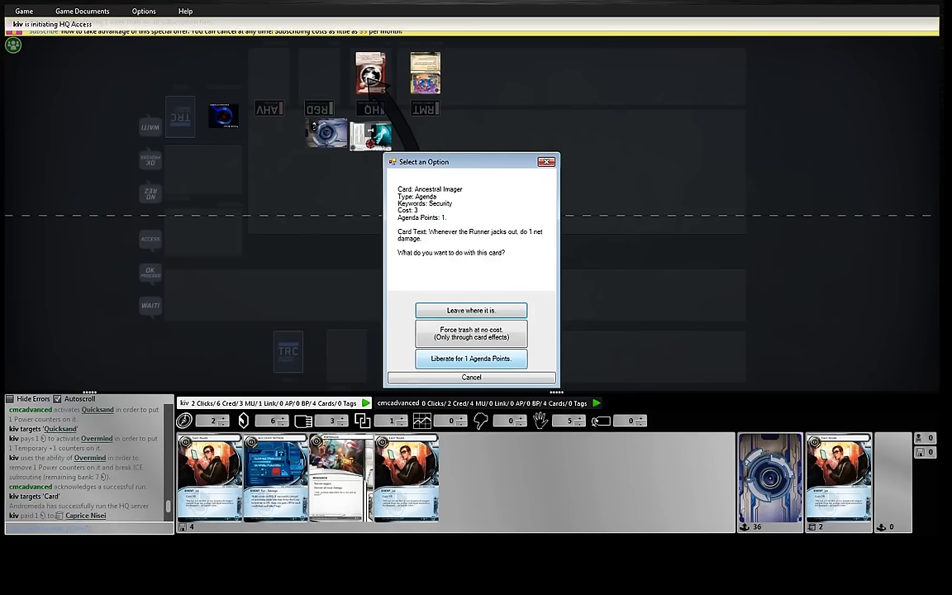
Step: Liberate Ancestral Imager for 1 agenda point, then pay 3 to trash Jackson Howard
left_click(470, 359)
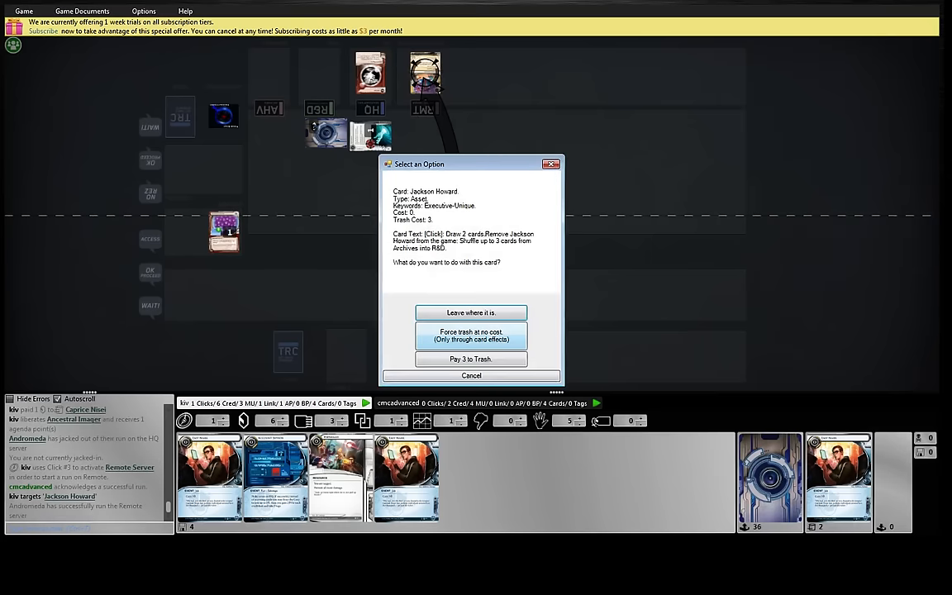
left_click(471, 359)
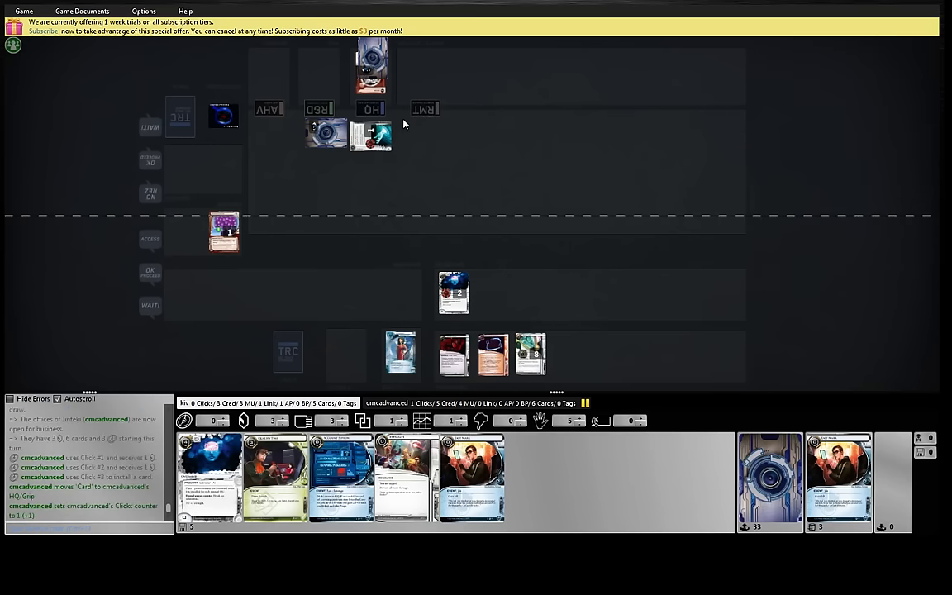
Step: Select a card at the ice position and drag it elsewhere on the table
left_click(370, 135)
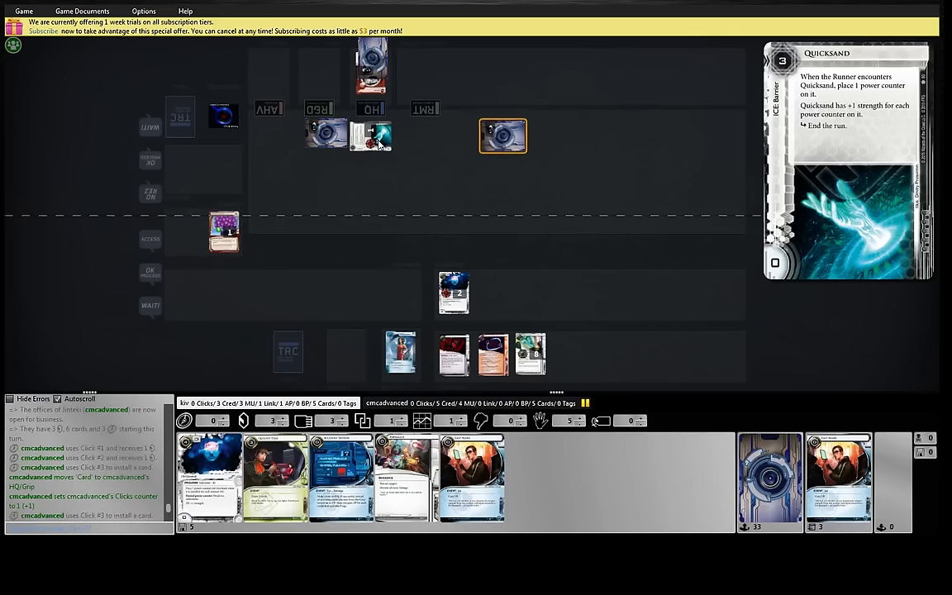
left_click_drag(503, 135, 341, 170)
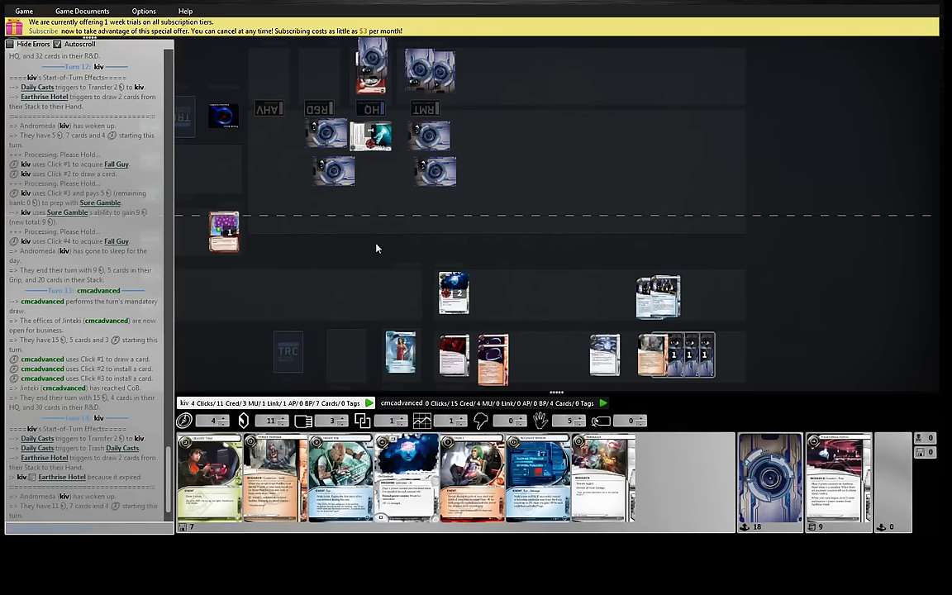
mouse_move(371, 109)
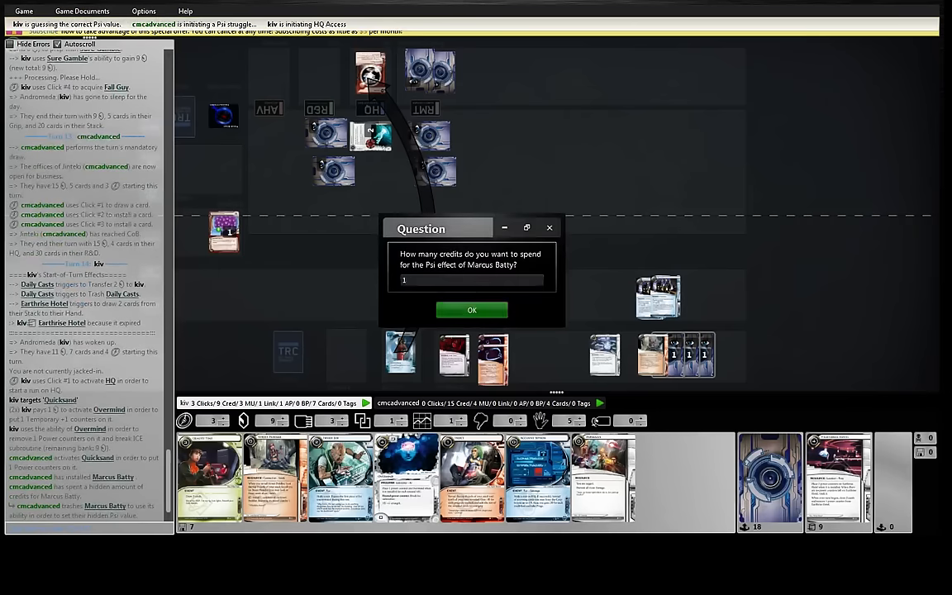
Step: Bet 1 credit in Marcus Batty's psi game
left_click(471, 310)
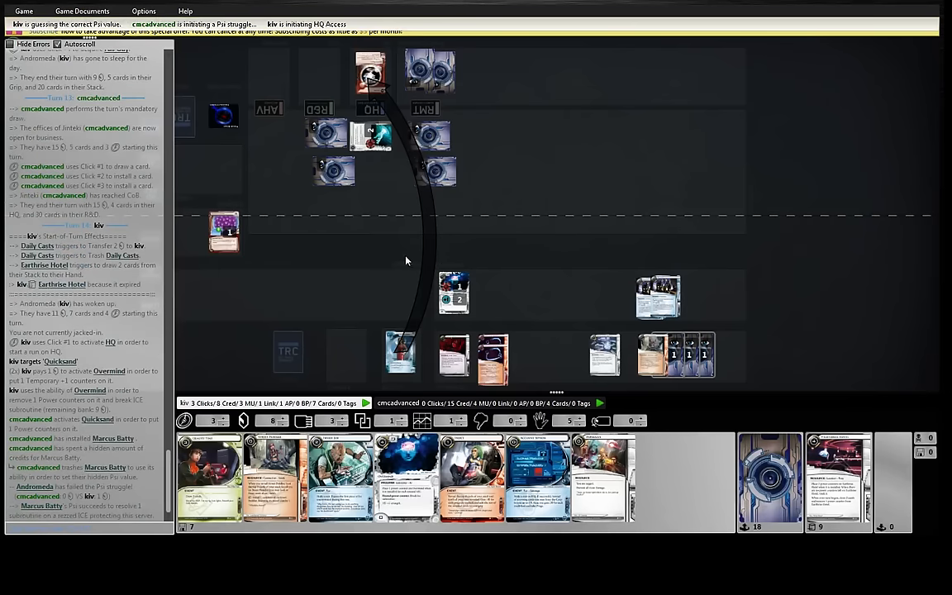
mouse_move(384, 247)
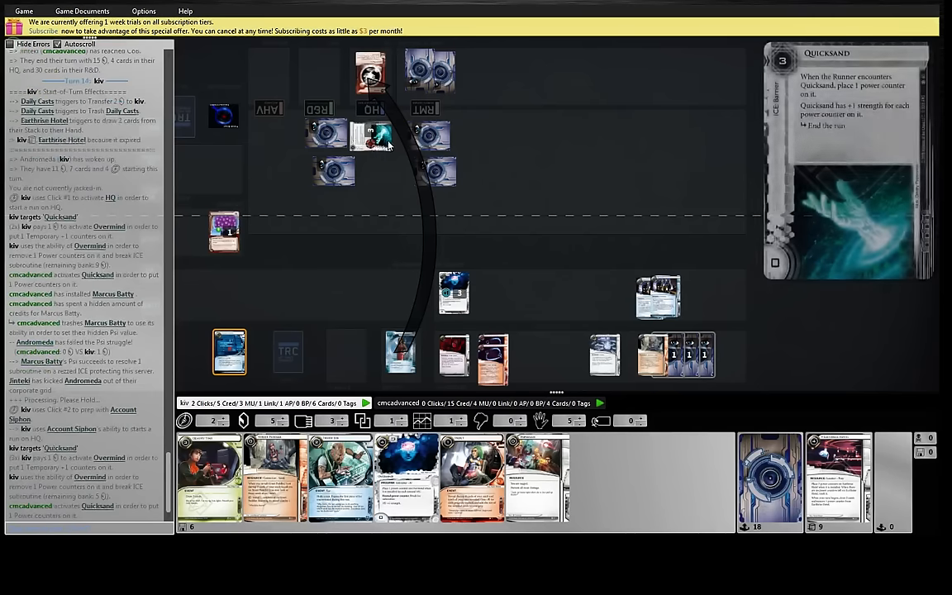
mouse_move(552, 230)
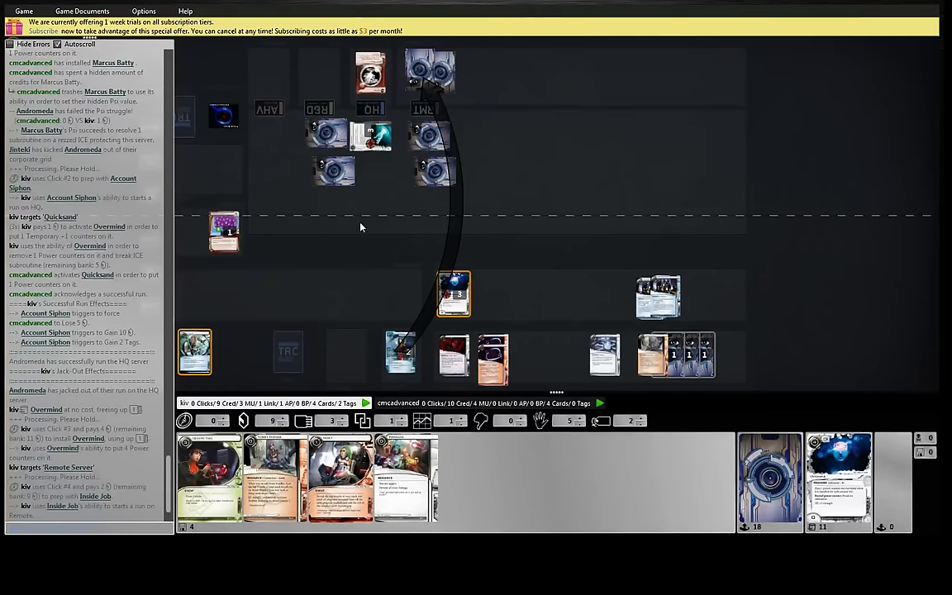
mouse_move(370, 234)
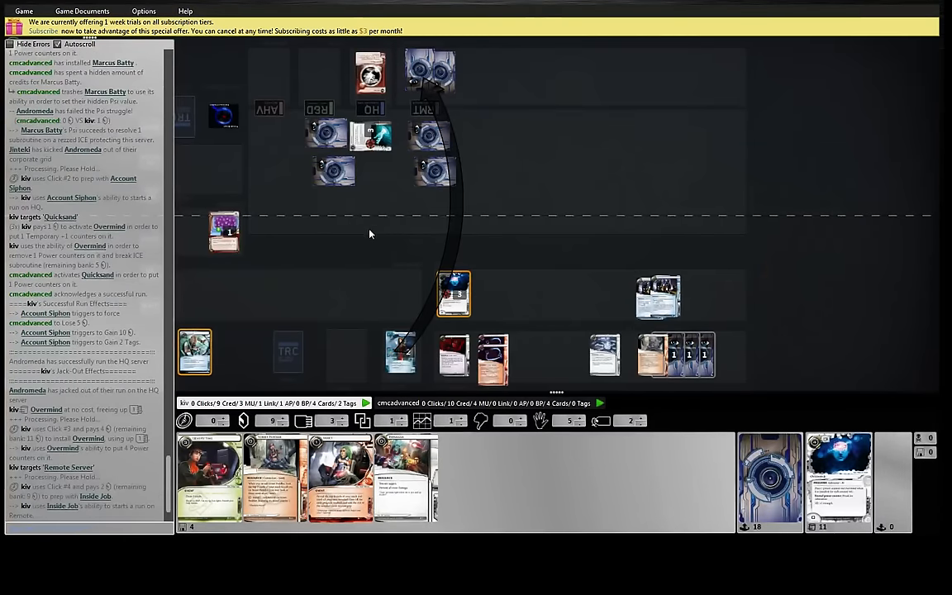
mouse_move(361, 232)
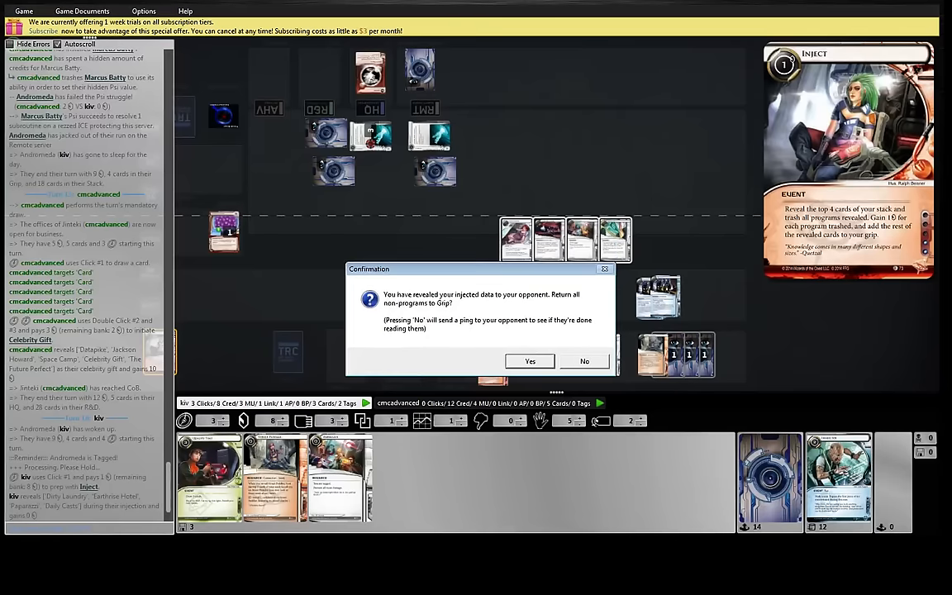
Step: Return the non-program cards revealed by Inject to the grip
left_click(530, 361)
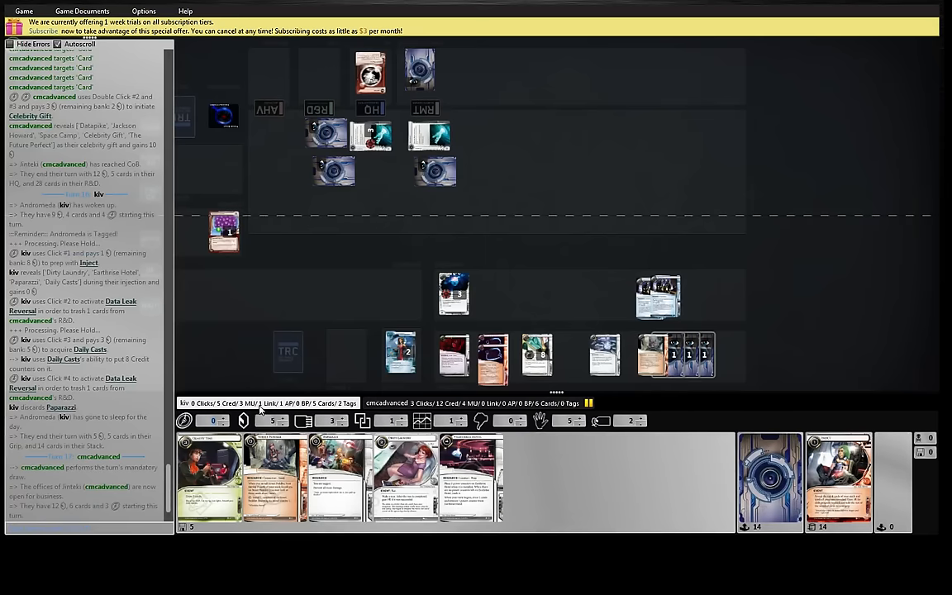
mouse_move(277, 408)
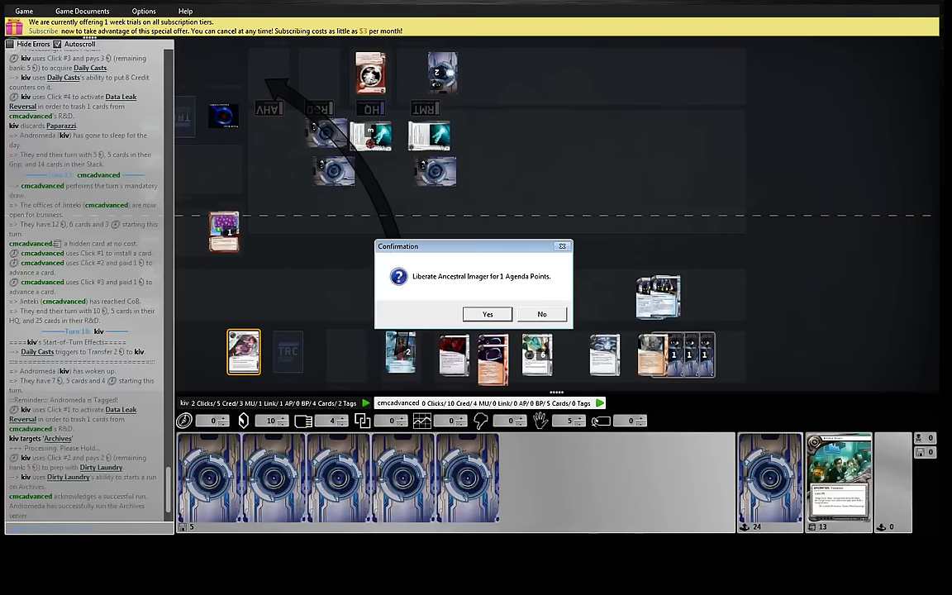
Step: Confirm liberating Ancestral Imager from Archives for 1 agenda point
left_click(486, 314)
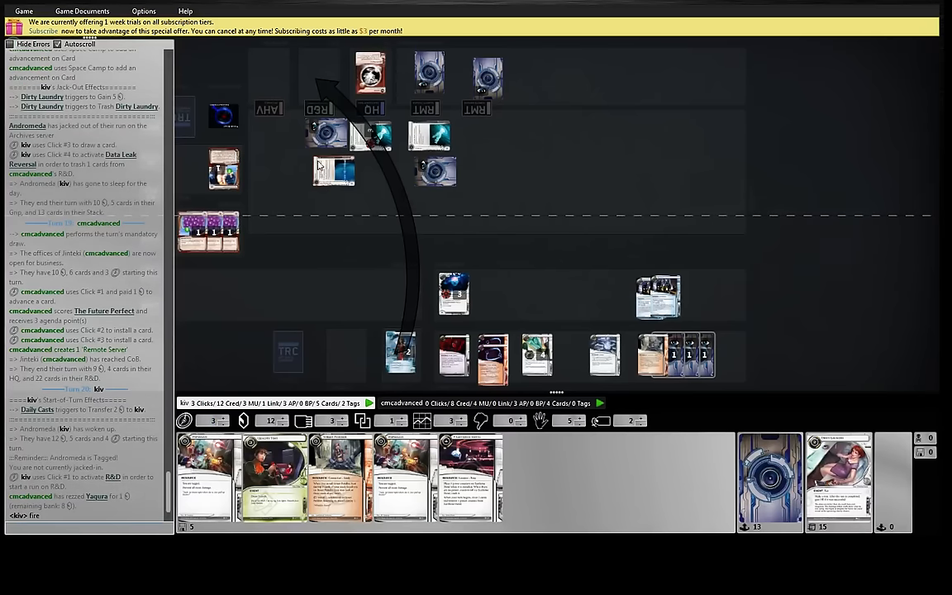
mouse_move(300, 220)
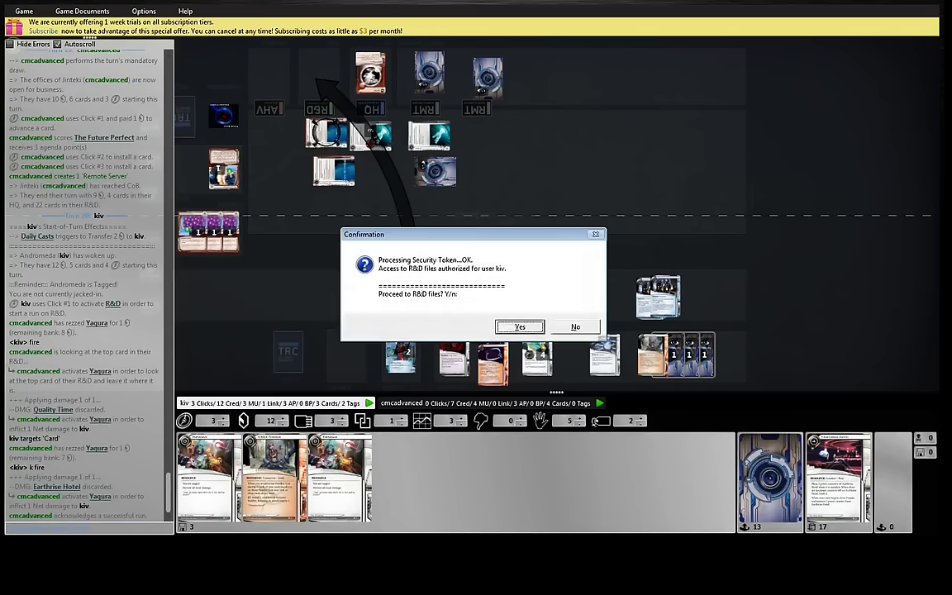
Step: Confirm accessing the top card of R&D after Yaqura's net damage
left_click(519, 326)
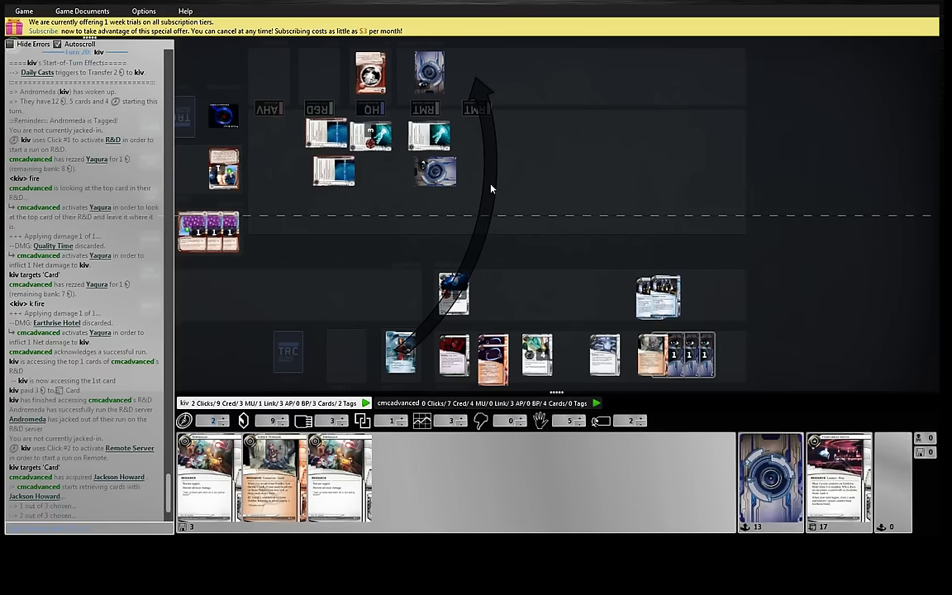
mouse_move(496, 183)
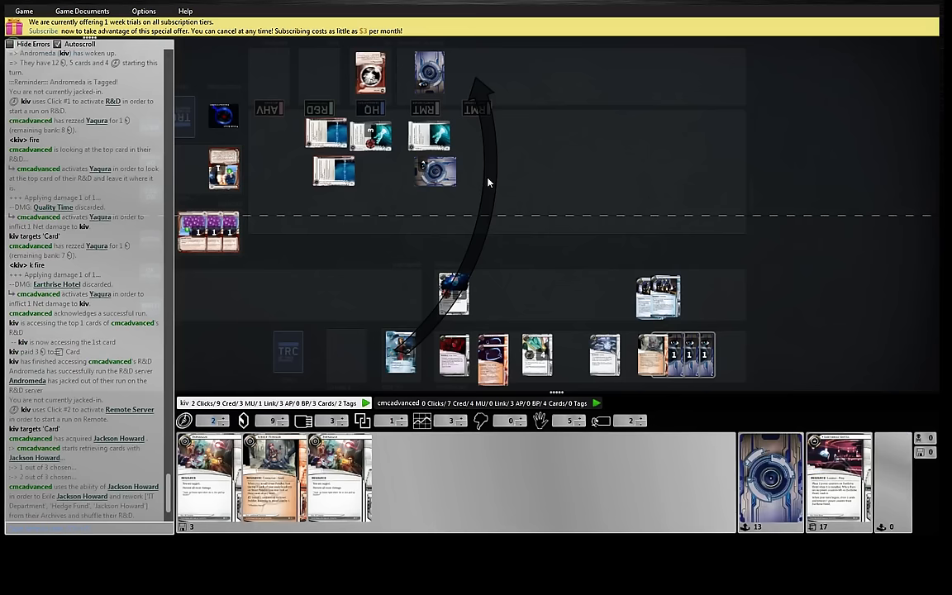
mouse_move(485, 186)
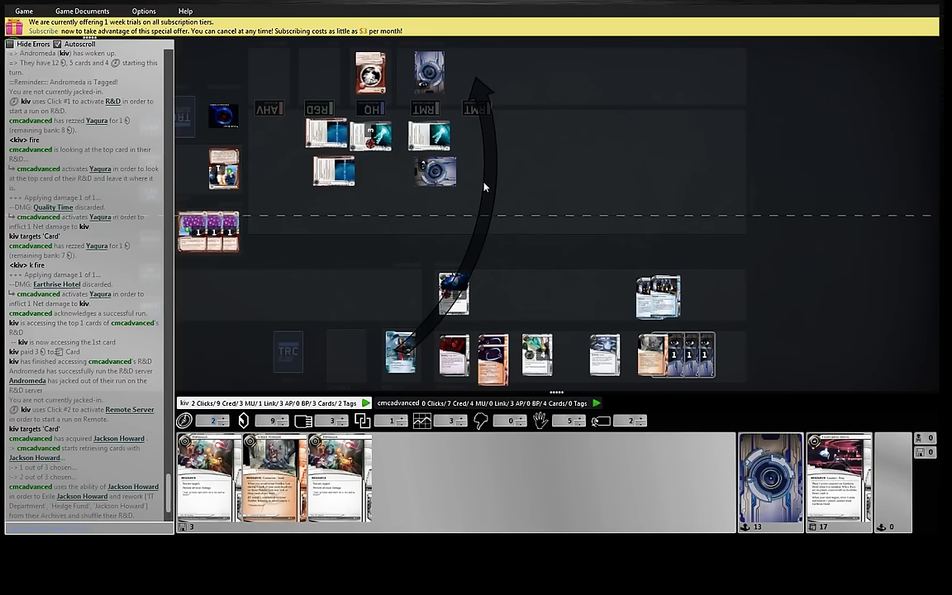
mouse_move(489, 217)
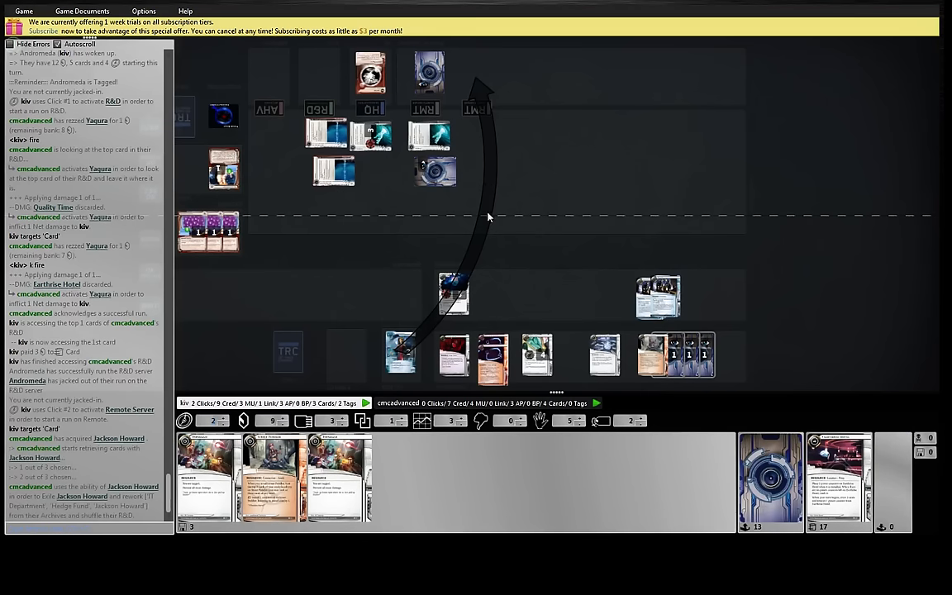
mouse_move(527, 211)
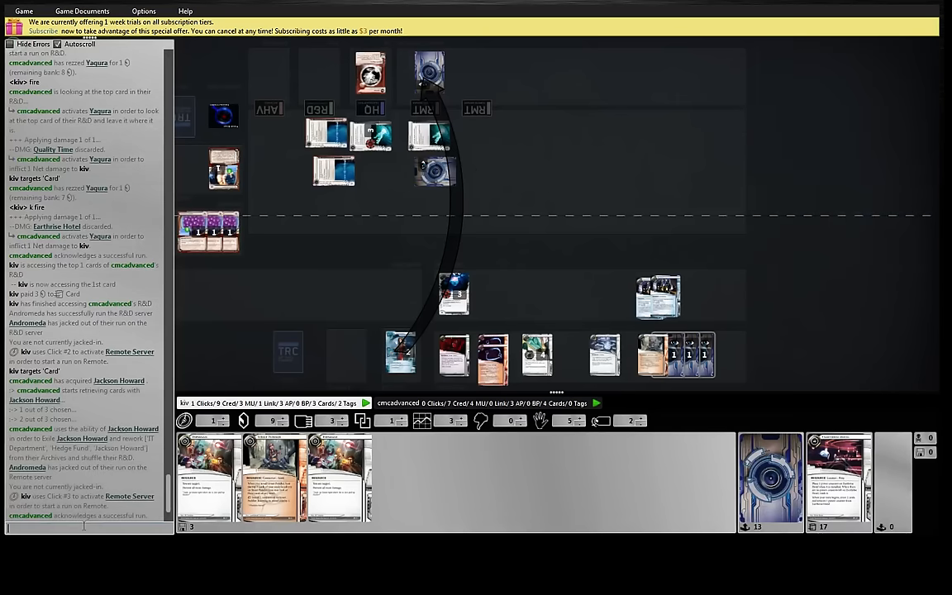
Step: Type the chat message 'quicksand at 2 n' during the remote runs
type("quicksand at 2 n")
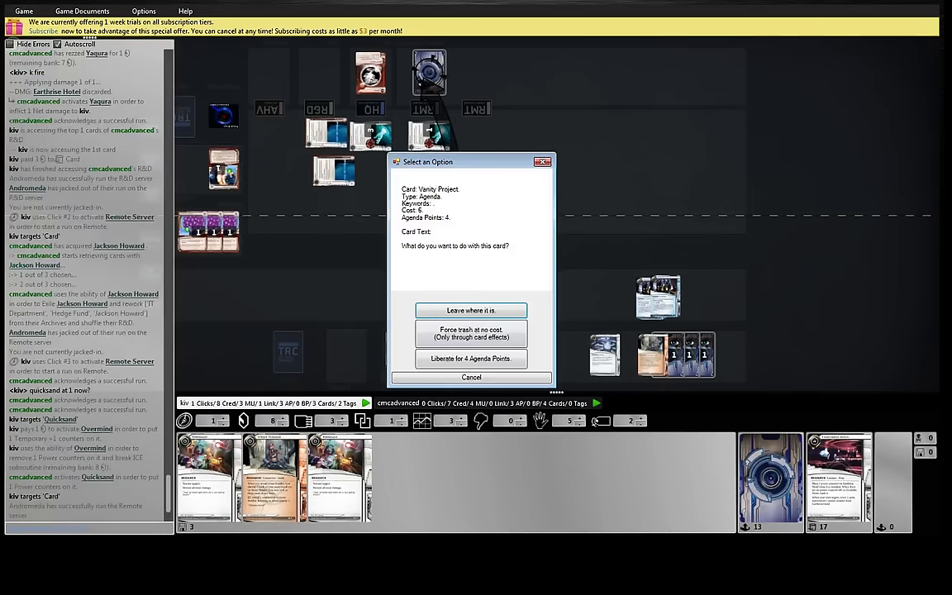
Step: Choose 'Liberate for 4 Agenda Points' on Vanity Project to win
left_click(470, 358)
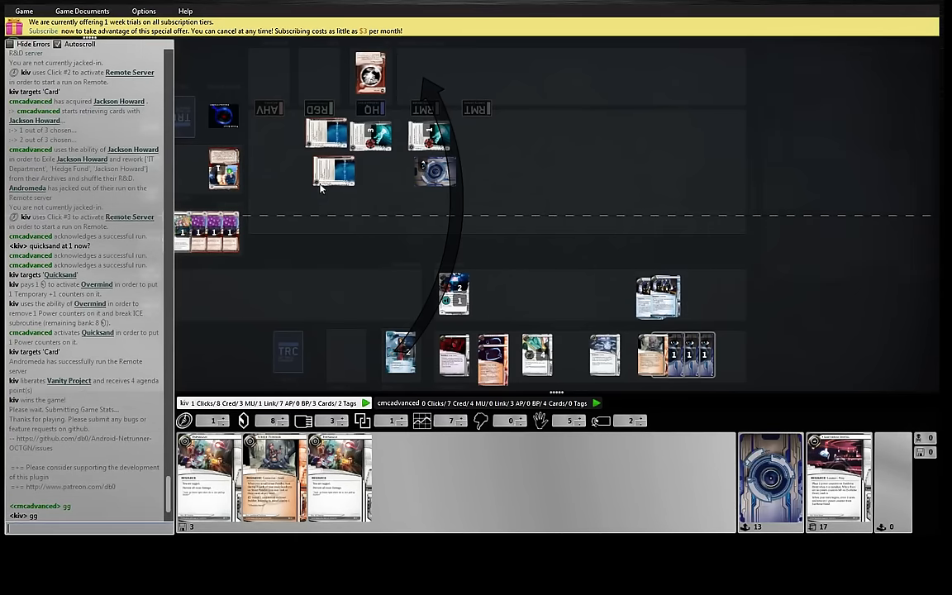
mouse_move(429, 122)
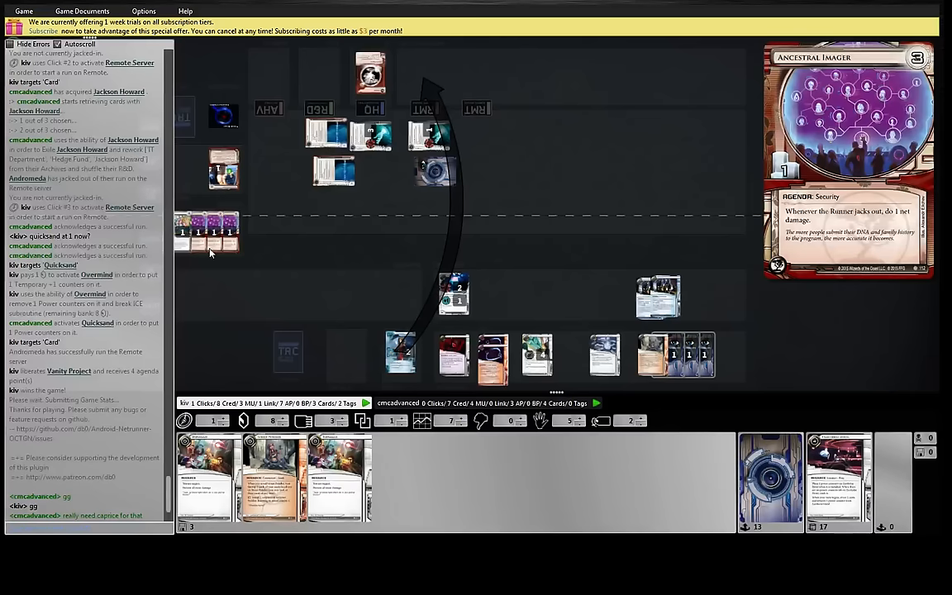
Step: Type 'what's the' in chat to start asking about Ancestral Imager
type("what's the")
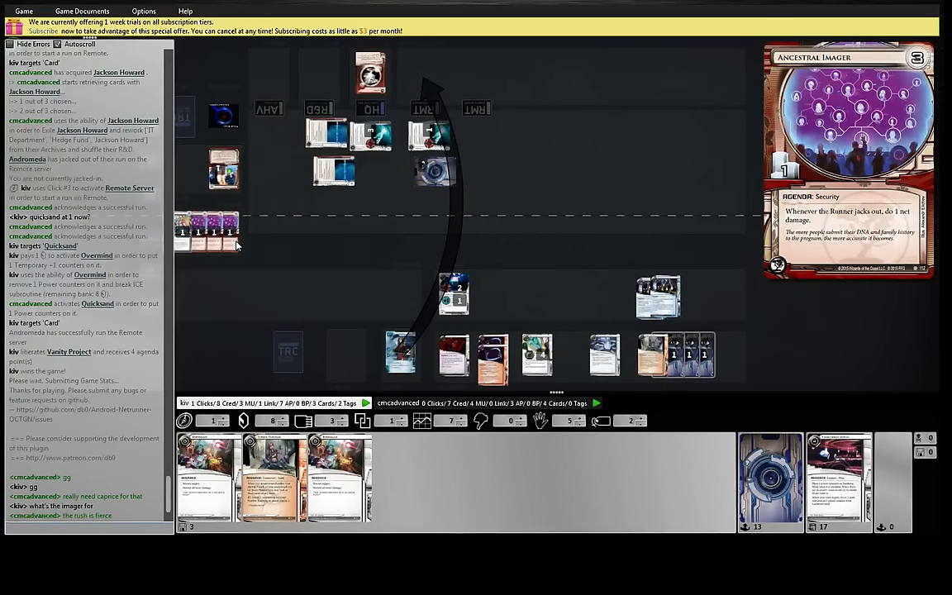
mouse_move(206, 251)
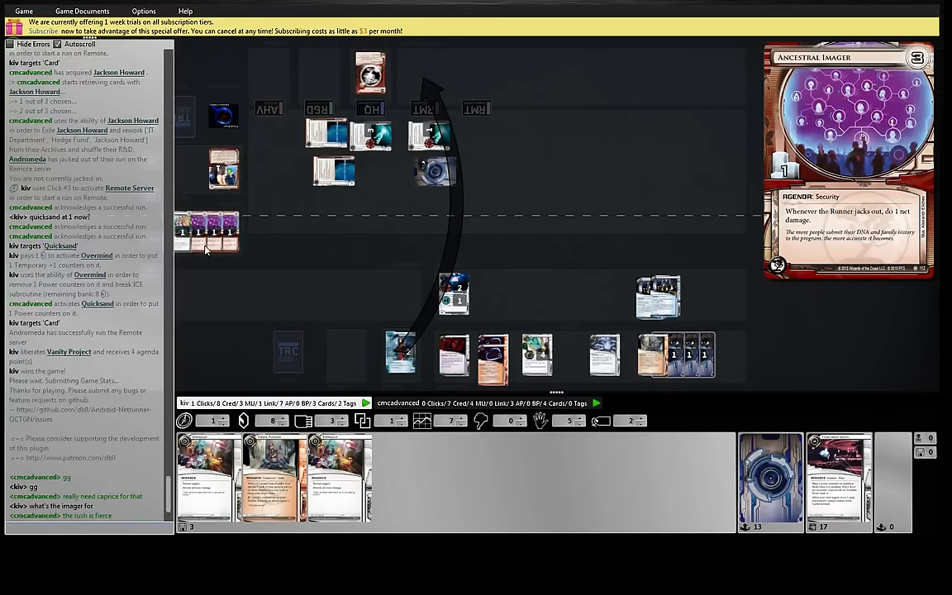